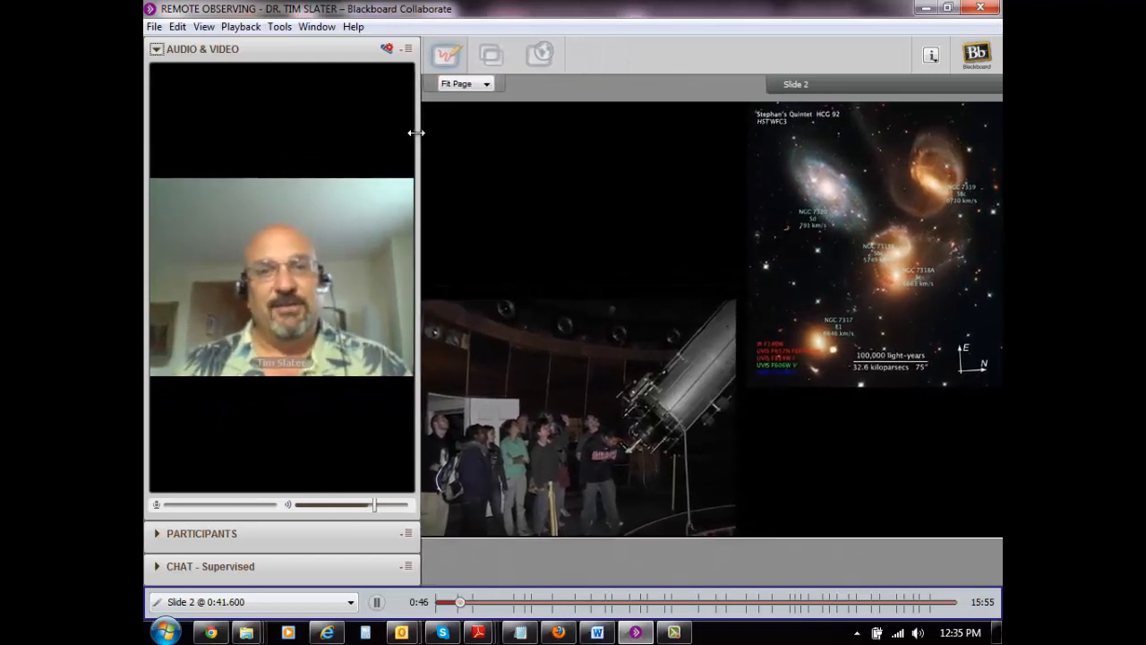
Step: Narrow the Audio & Video panel so slide 2's telescope and galaxy images get more room
drag(416, 133, 373, 145)
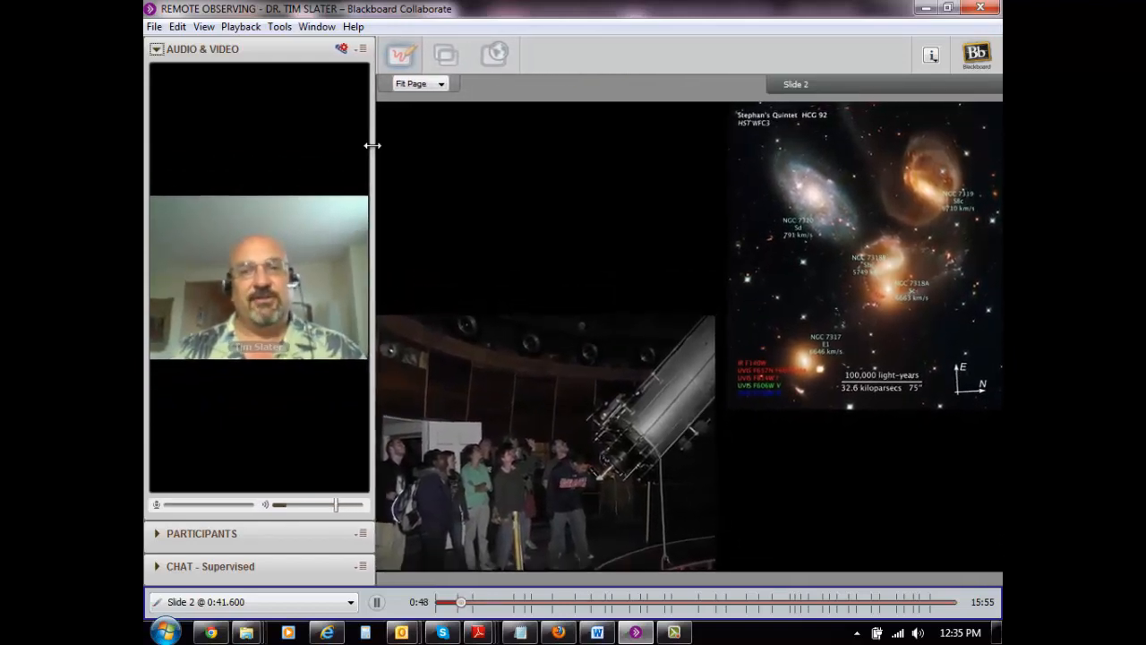